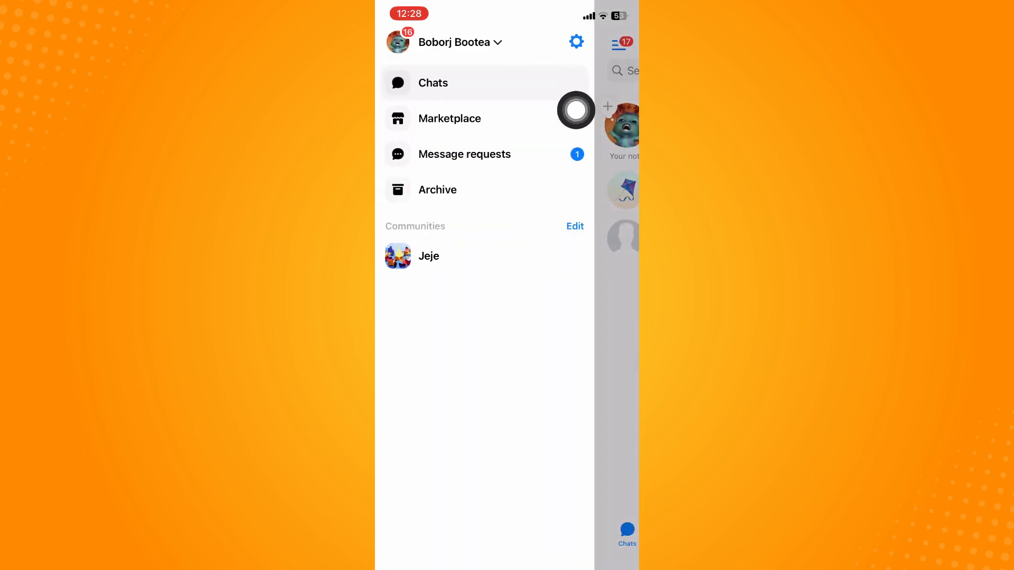
# - Go to Messenger Settings and bring the Accounts Center section into view
pyautogui.click(576, 41)
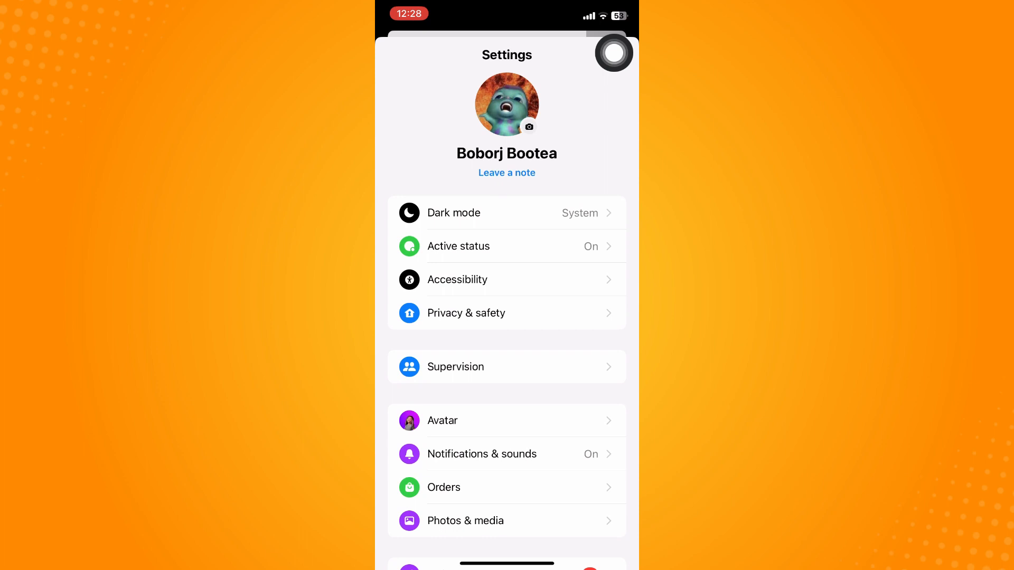
pyautogui.scroll(-3)
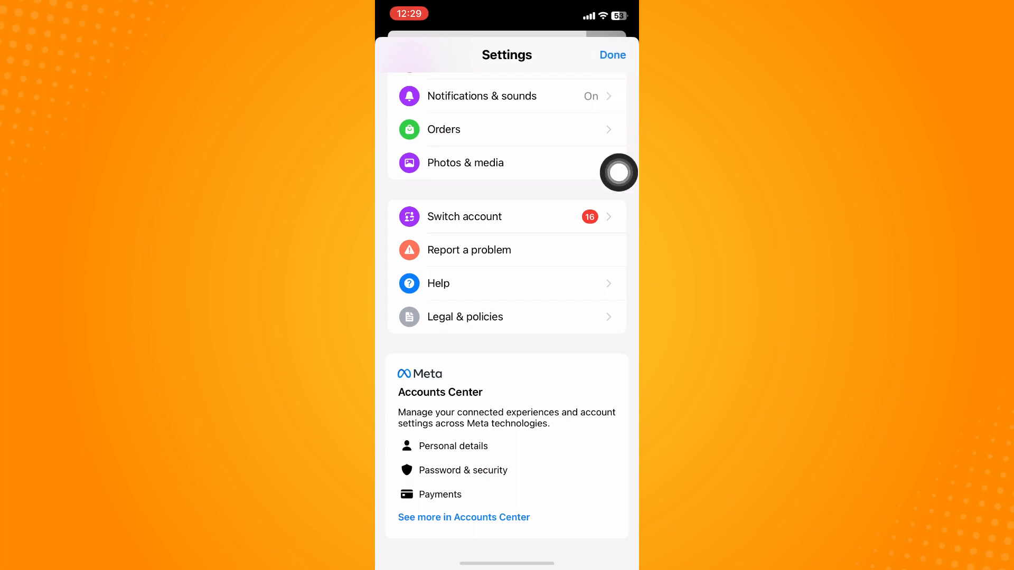
pyautogui.moveTo(430, 393)
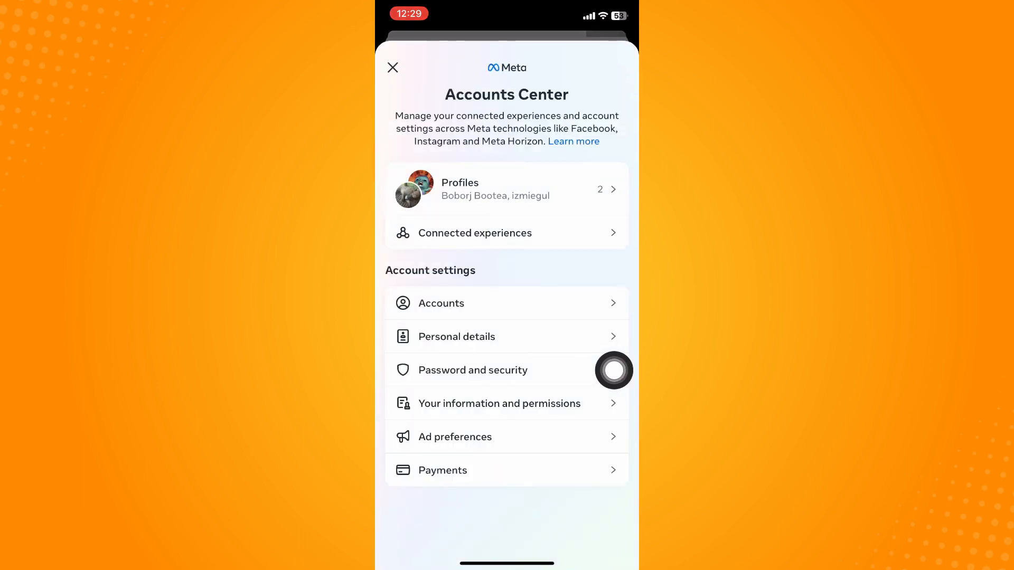
pyautogui.moveTo(614, 333)
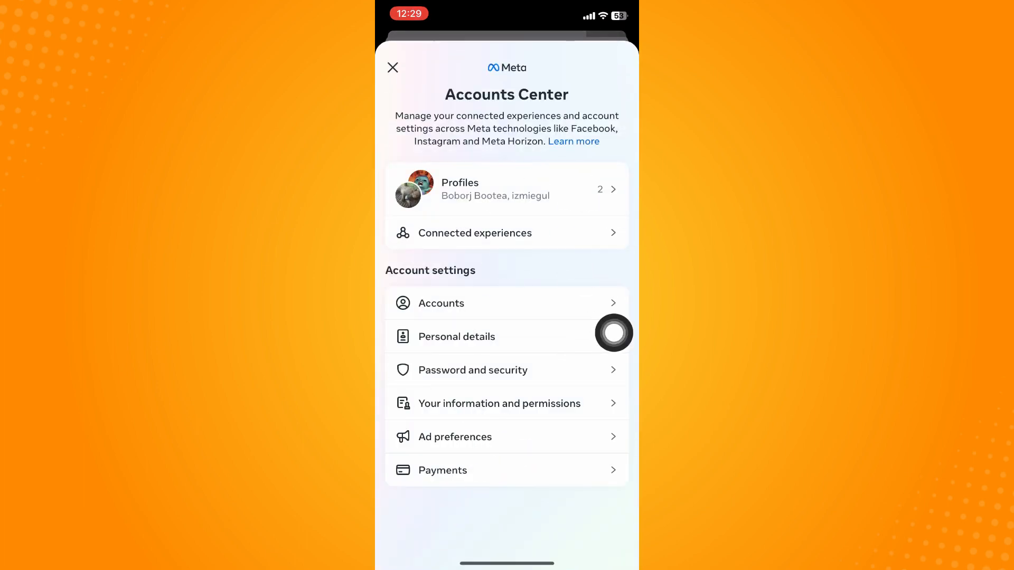
pyautogui.moveTo(615, 236)
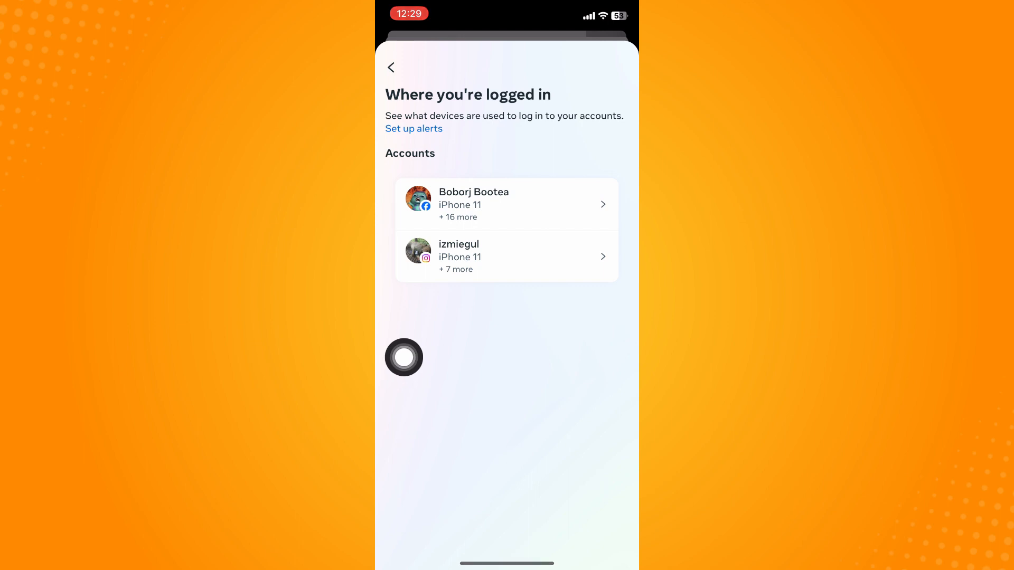
pyautogui.moveTo(400, 347)
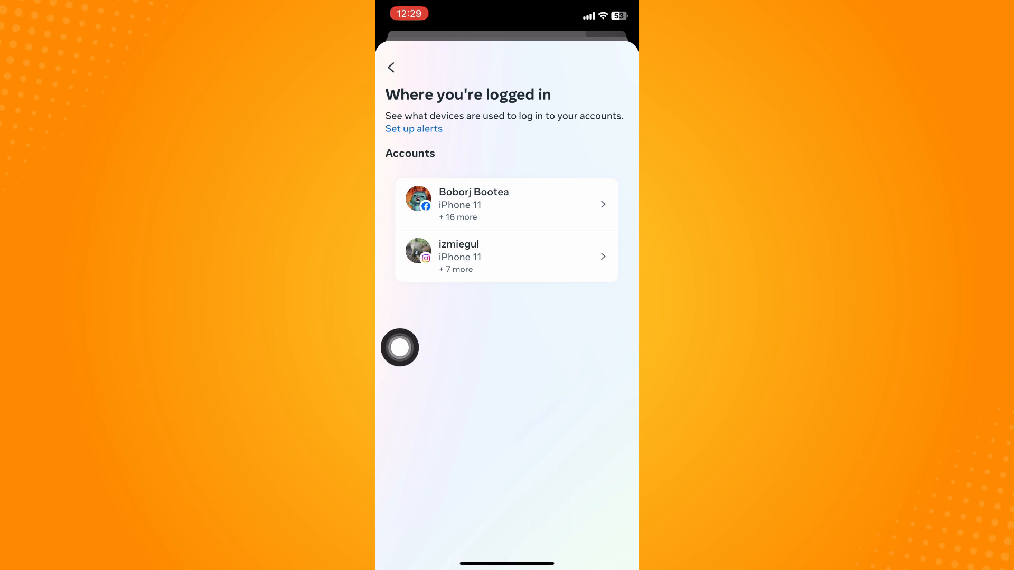
# - View the Facebook account's login activity and start selecting devices to log out
pyautogui.click(506, 204)
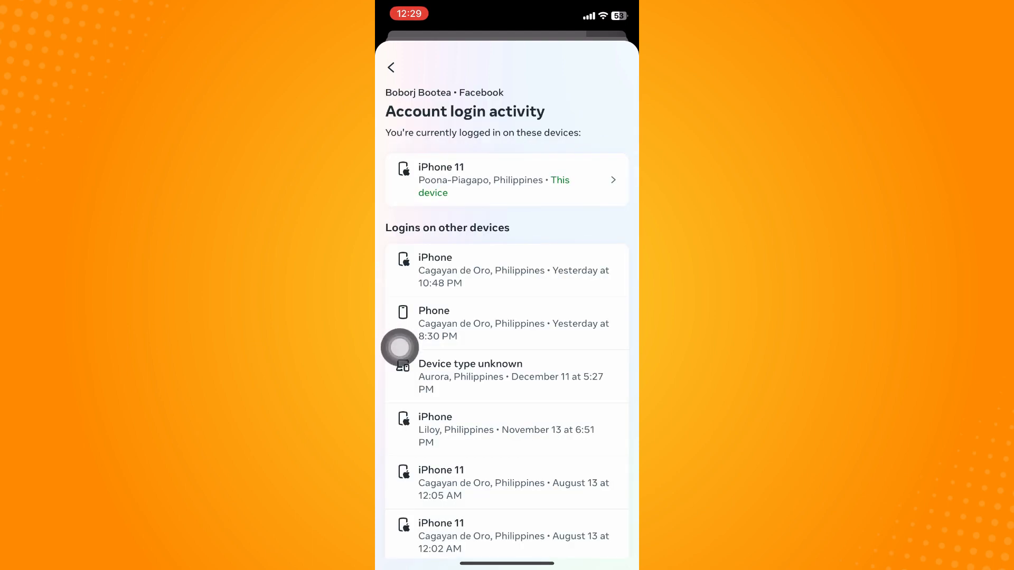
pyautogui.moveTo(615, 281)
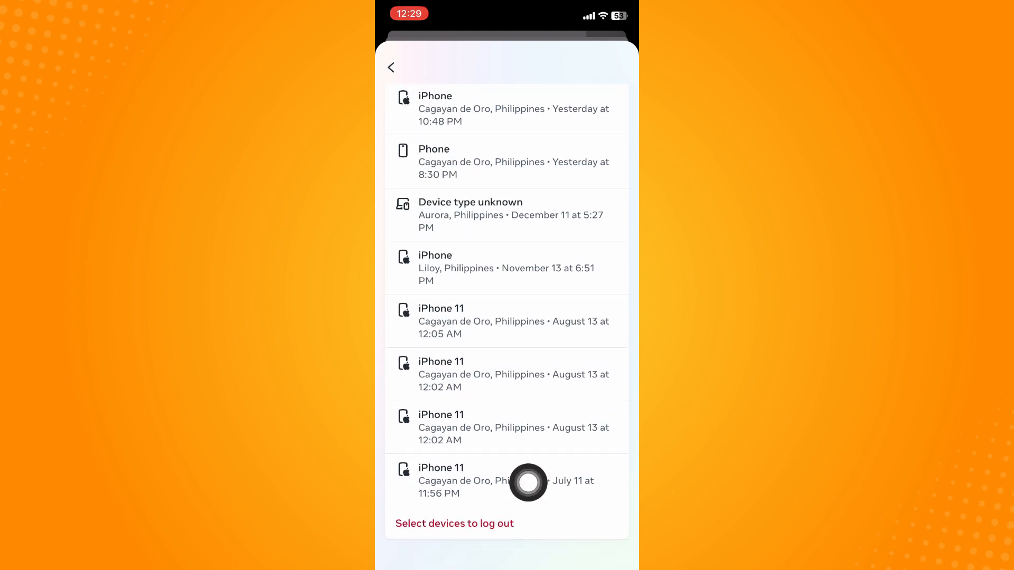
pyautogui.click(455, 523)
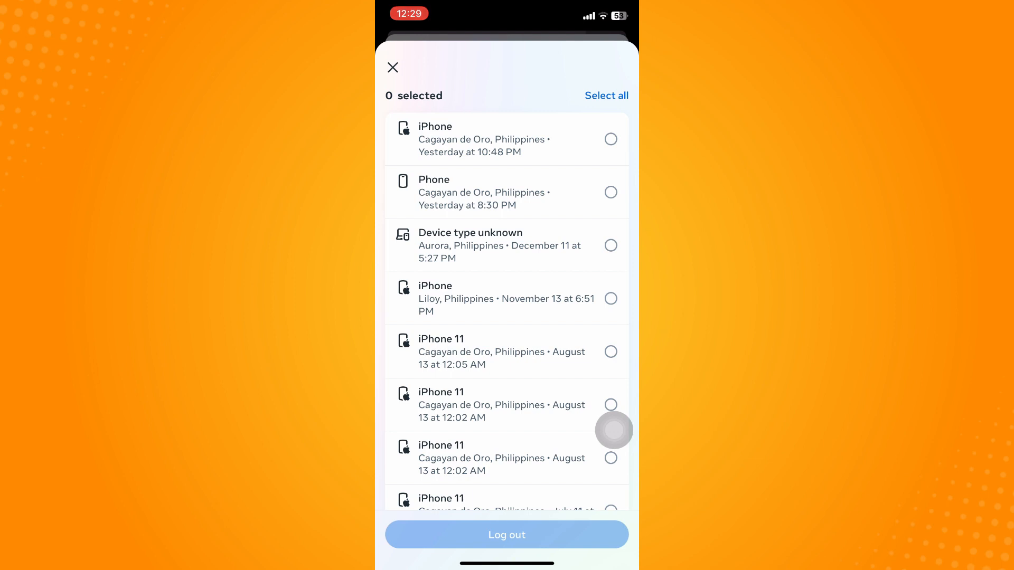
# - Select all eight other devices, log them out and confirm in the Are you sure? alert
pyautogui.click(609, 245)
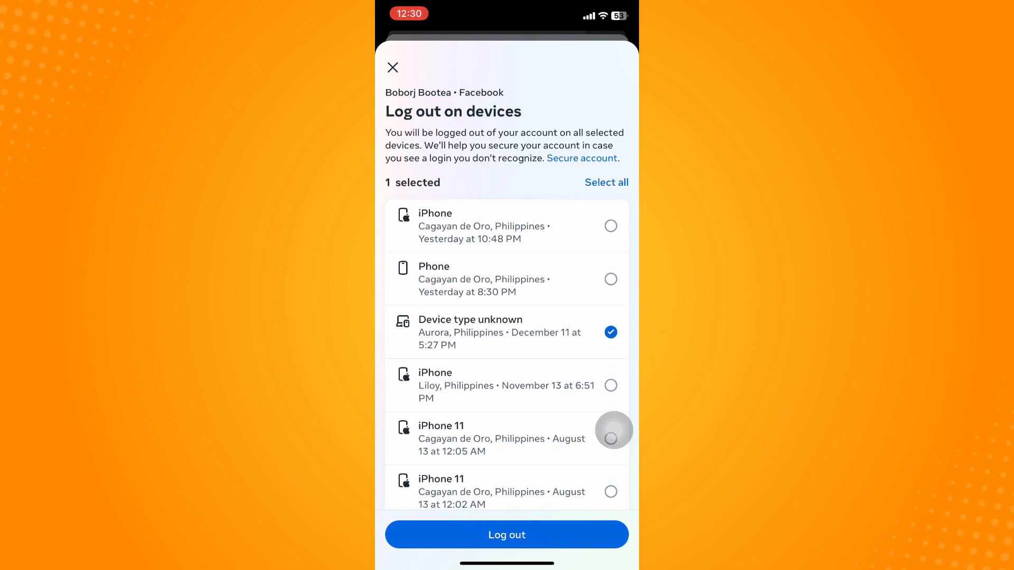
pyautogui.click(606, 183)
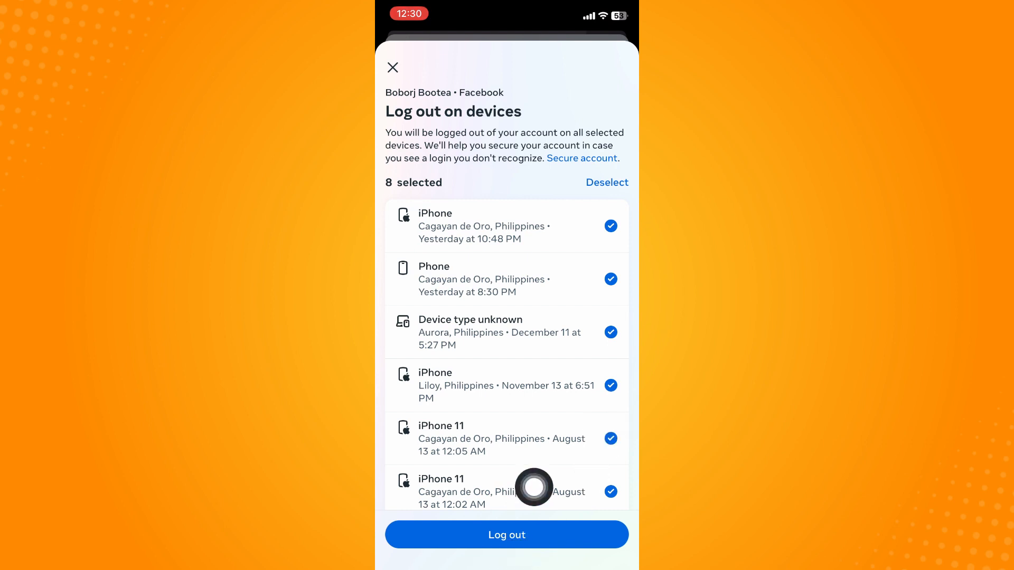
pyautogui.click(506, 535)
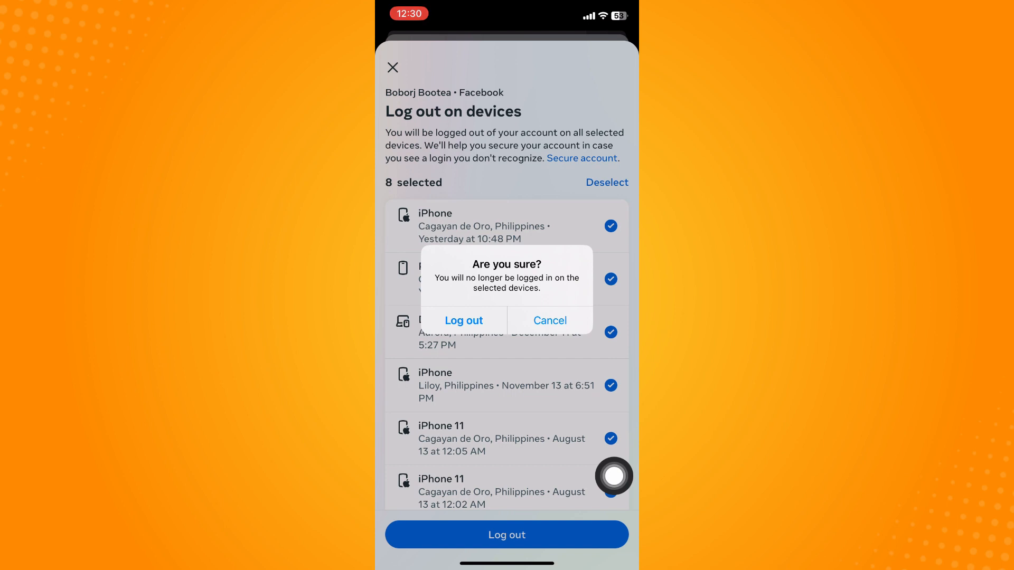
pyautogui.click(464, 320)
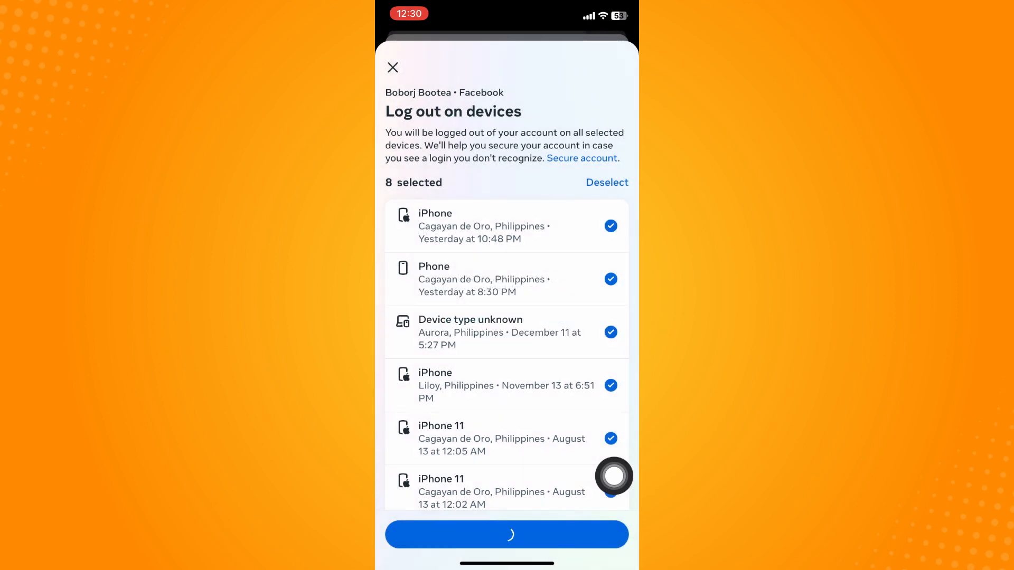
pyautogui.click(506, 535)
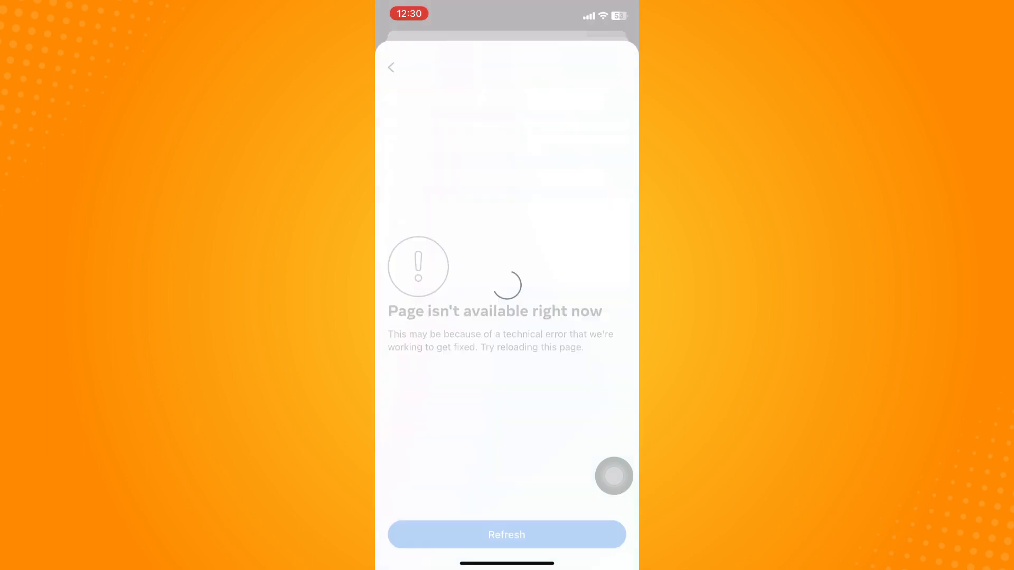
pyautogui.click(506, 534)
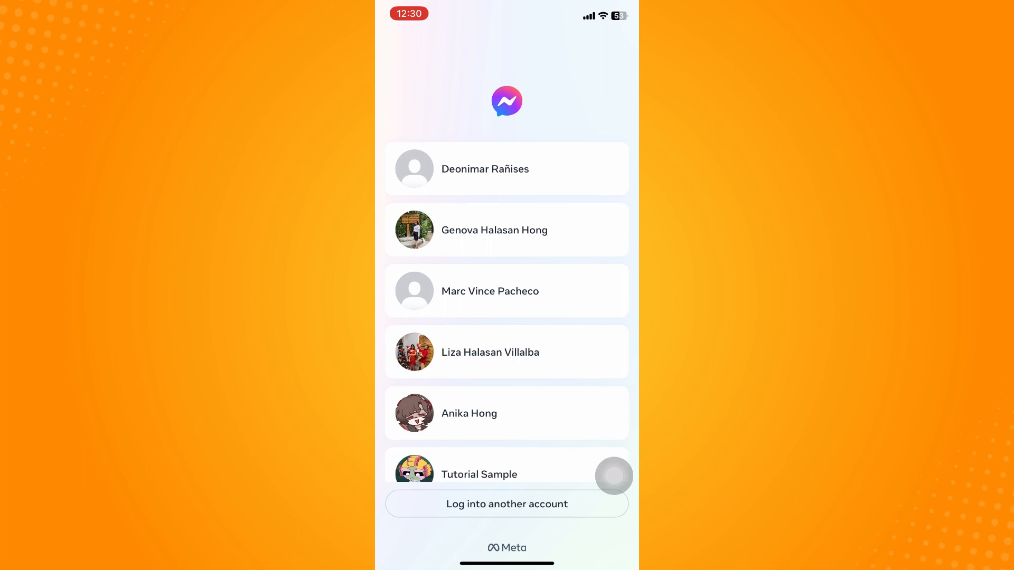
# - Leave the page-unavailable notice and return to the Chats list on this device
pyautogui.scroll(-3)
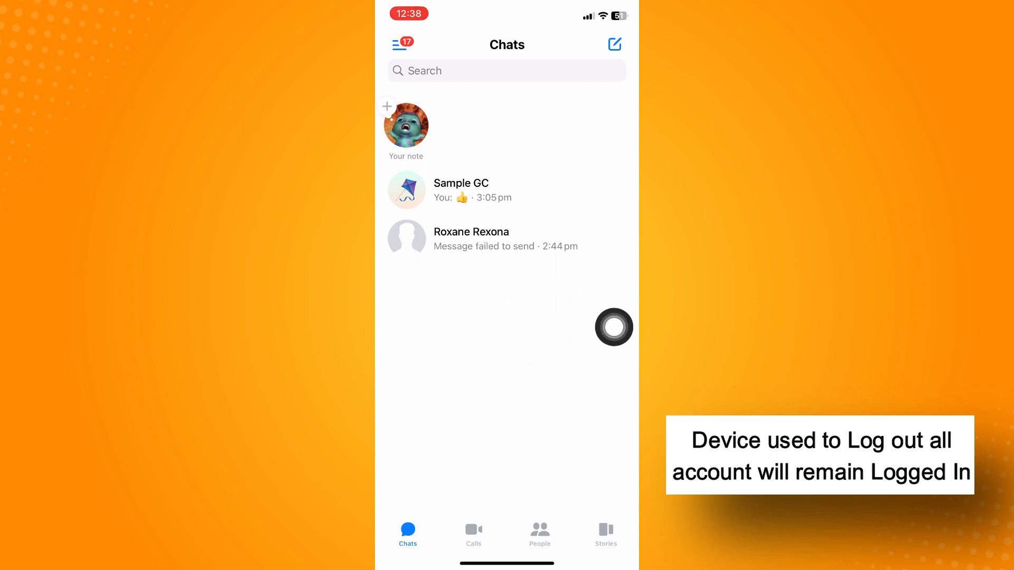
pyautogui.click(398, 45)
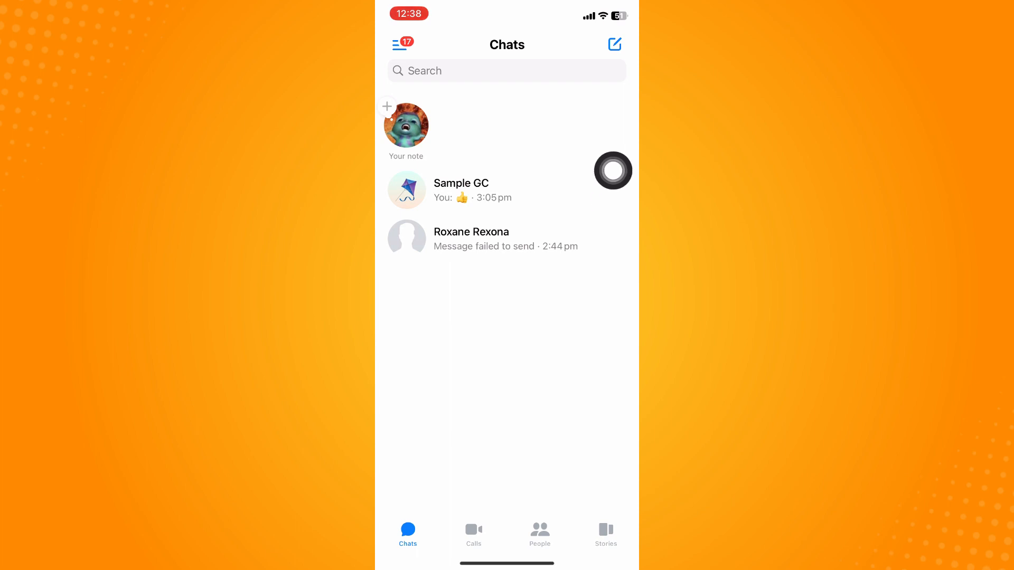
pyautogui.click(397, 43)
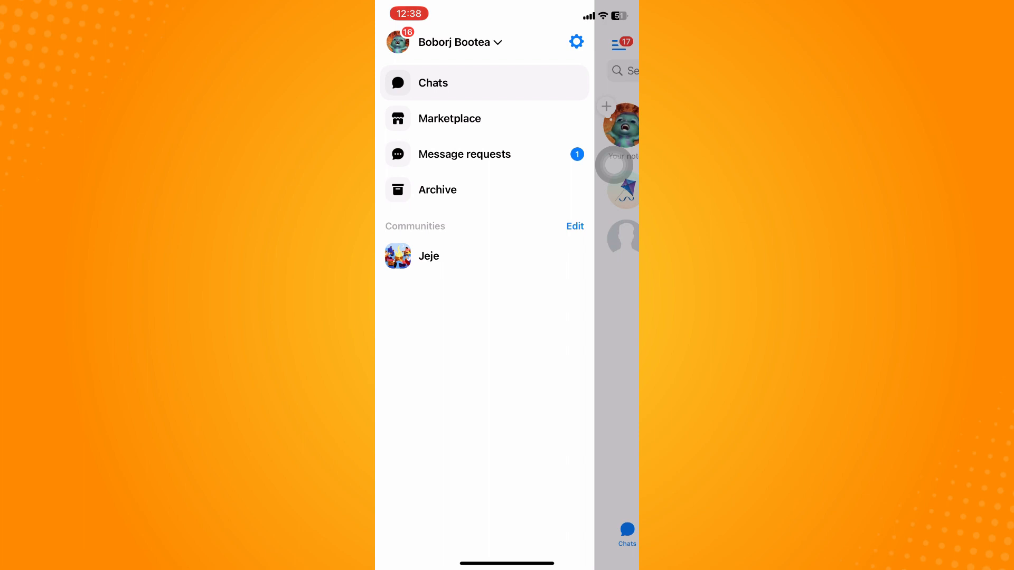
pyautogui.click(433, 83)
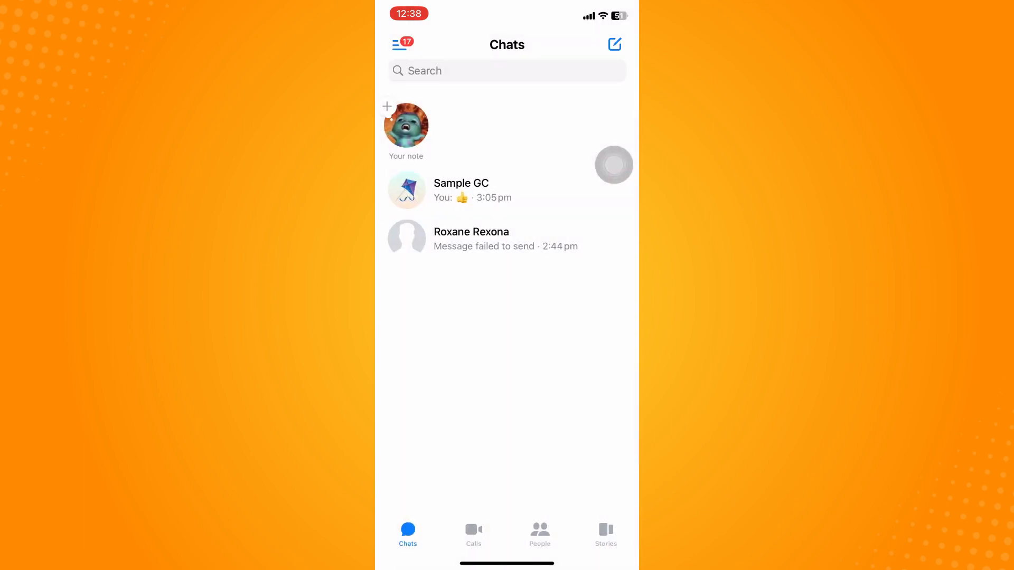